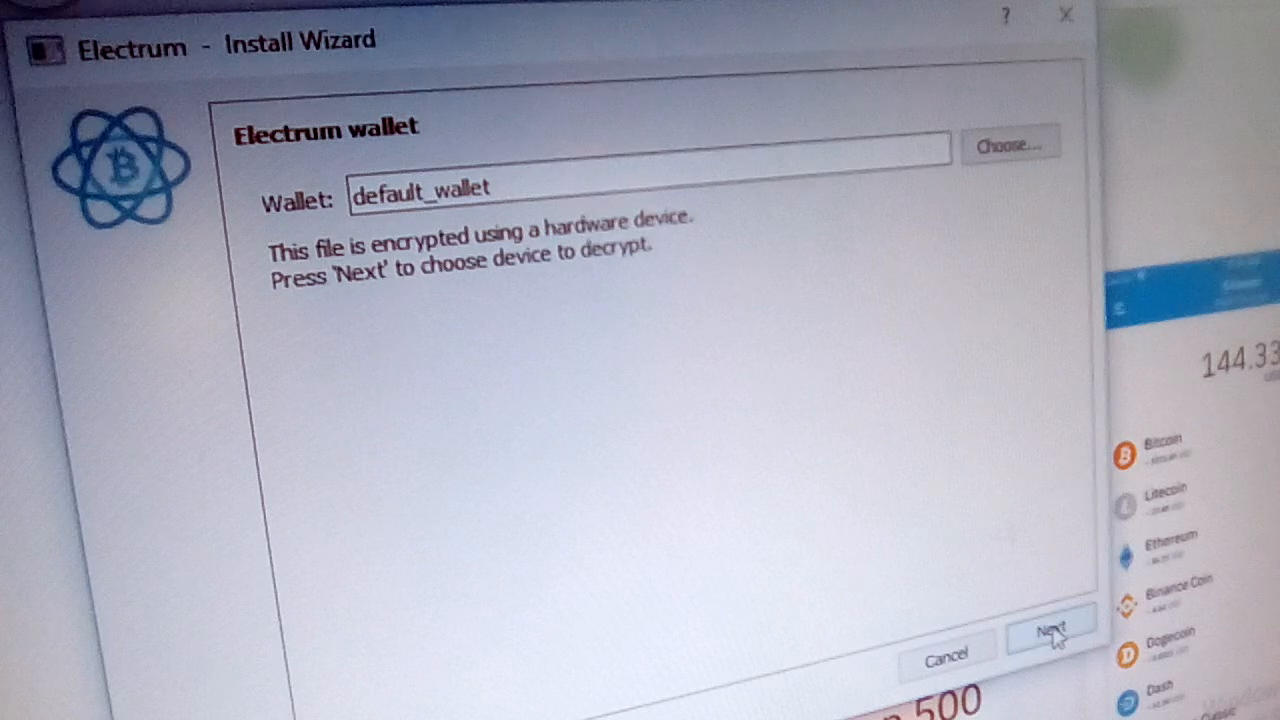
Step: Open default_wallet with the unnamed Ledger device and bring up Sign/verify Message from Tools
click(1048, 636)
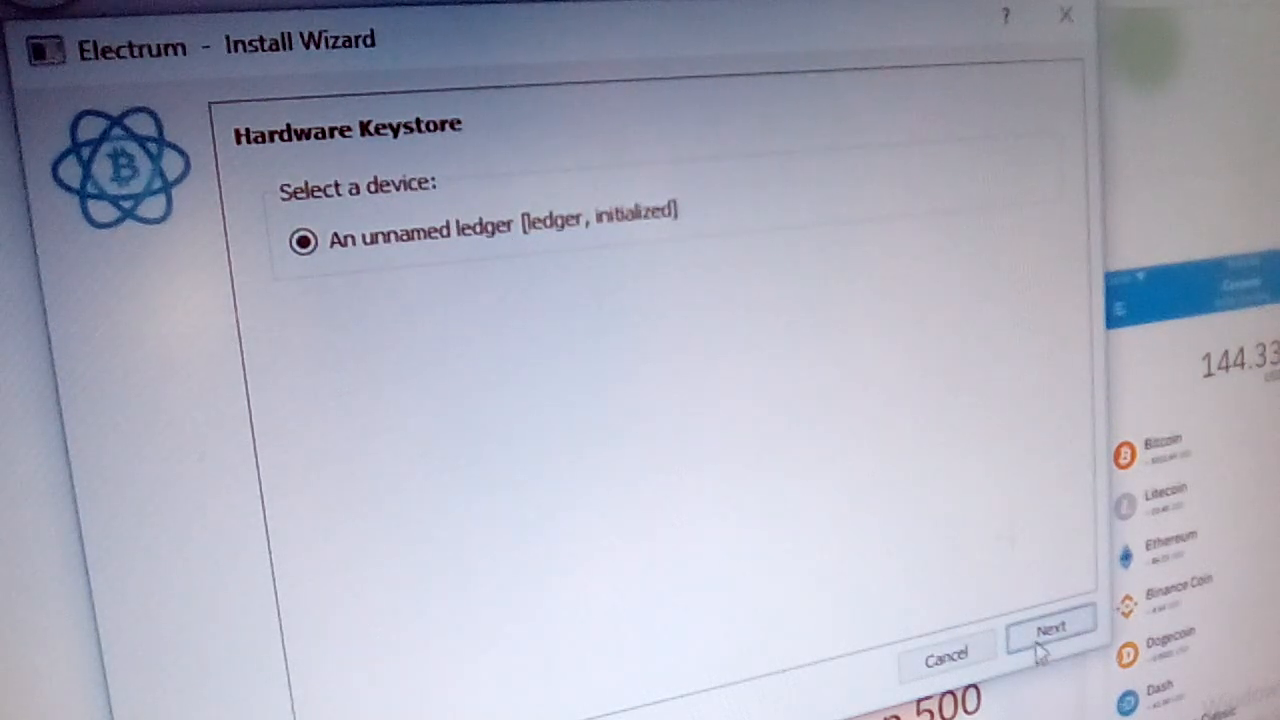
click(1052, 640)
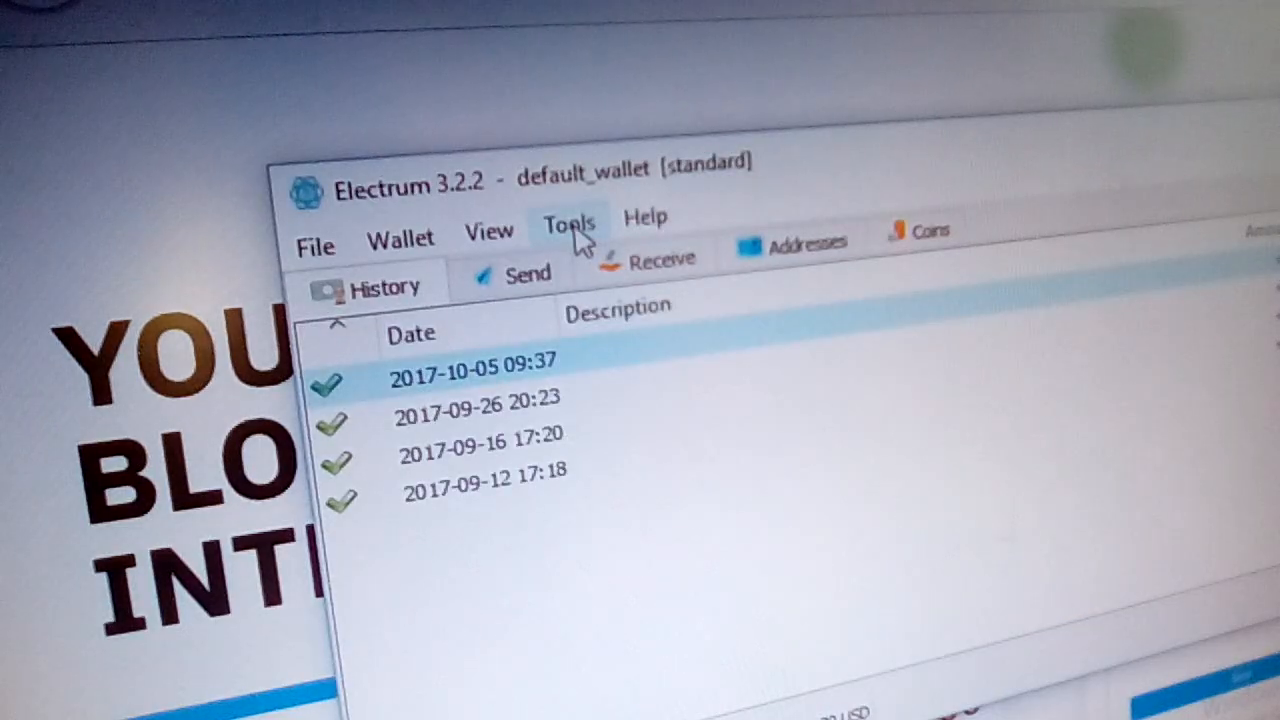
click(568, 220)
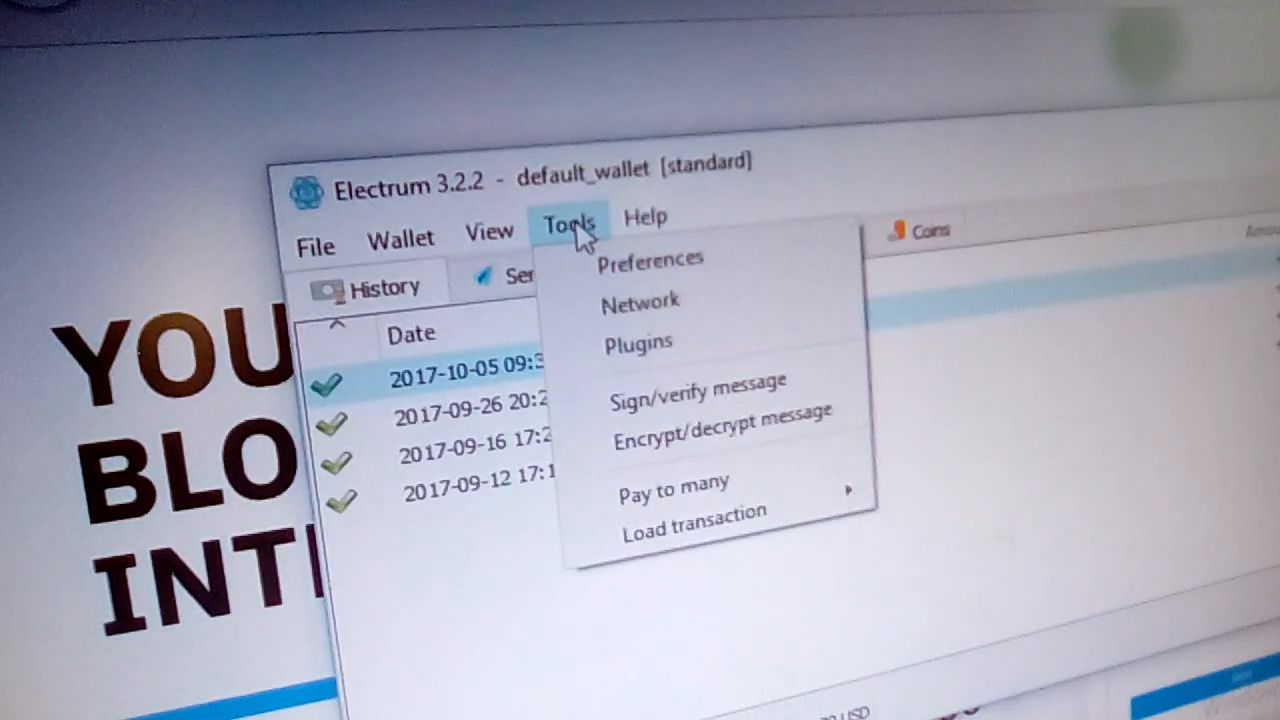
mouse_move(684, 400)
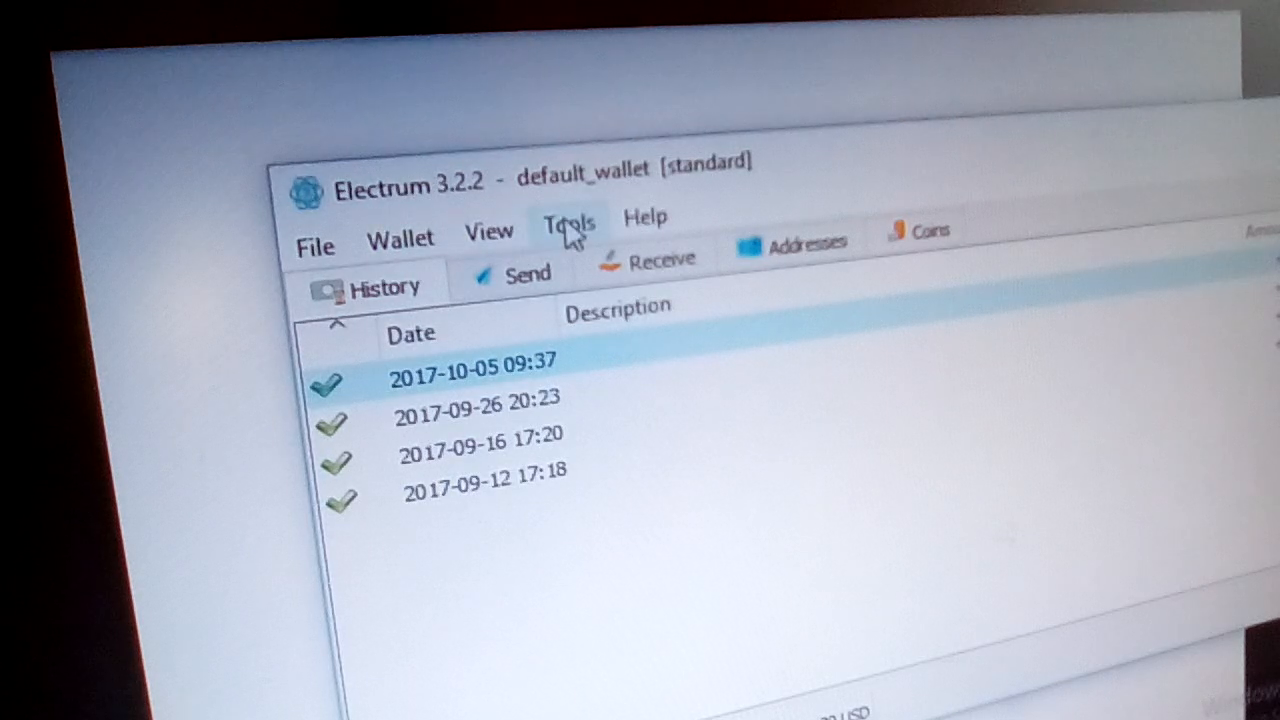
click(568, 220)
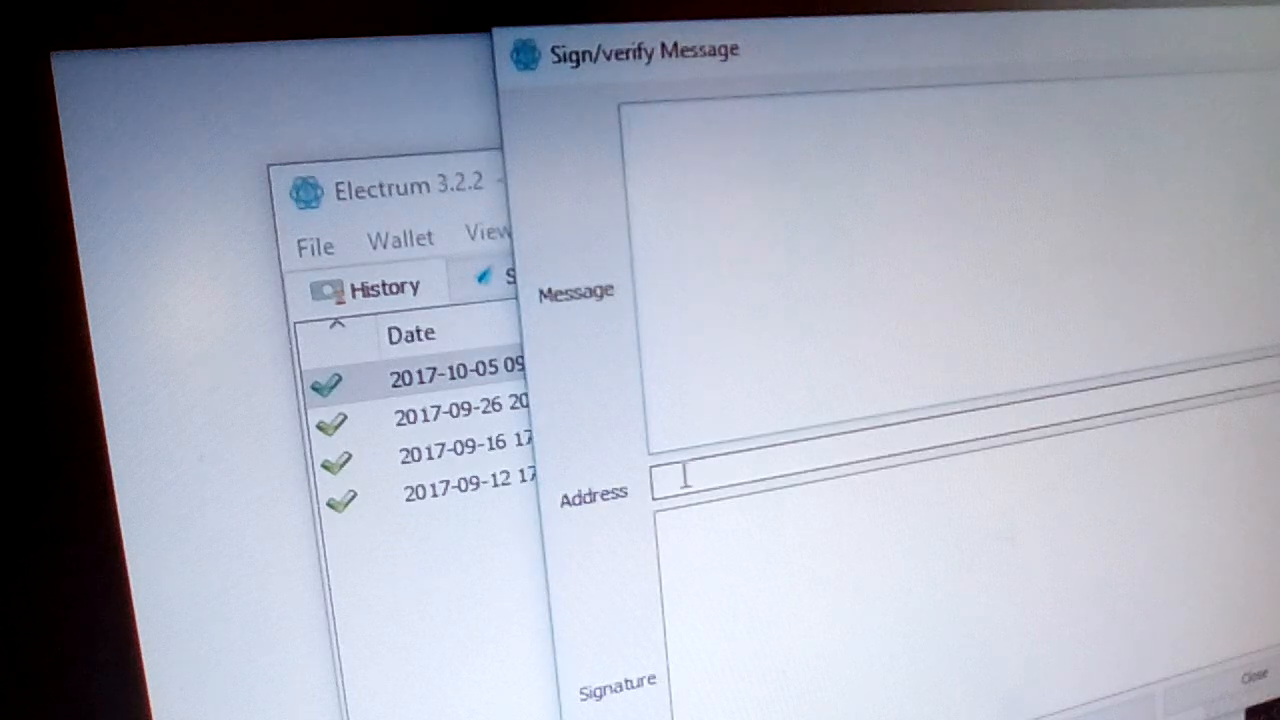
Step: Paste the Ledger address and enter the message 'Give me my Hex Coins, you scammer, you!'
right_click(684, 496)
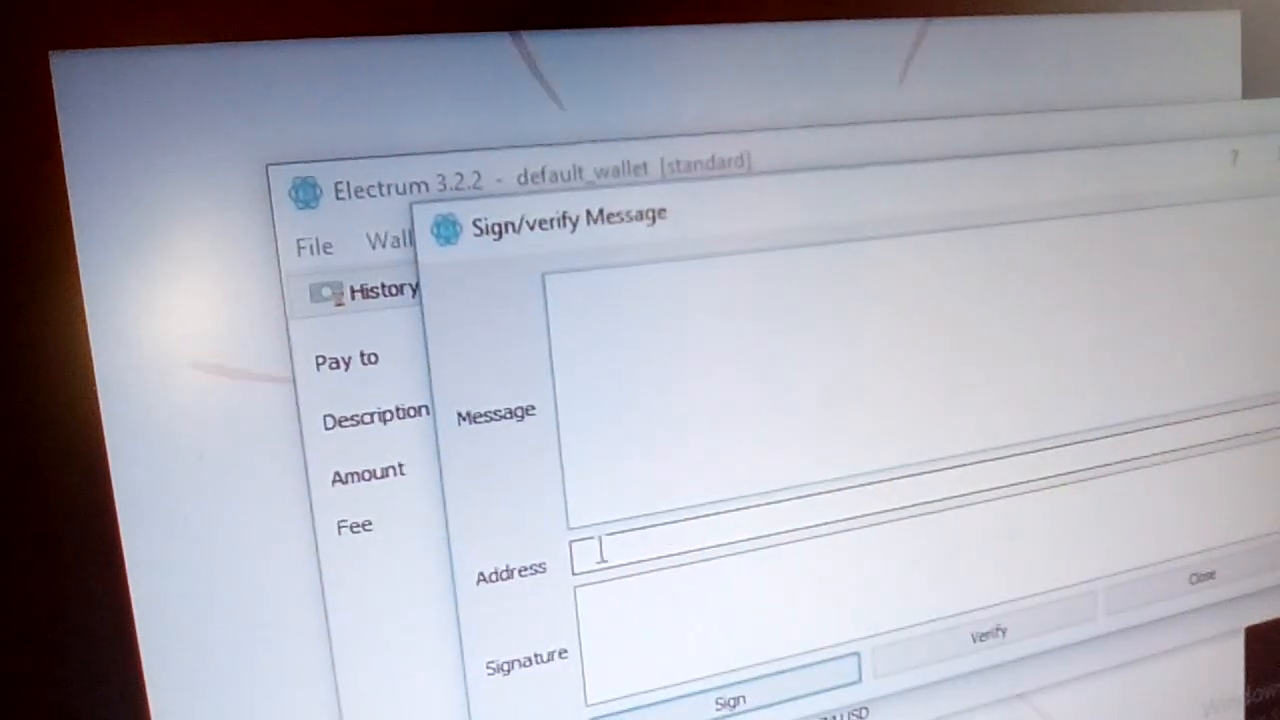
right_click(610, 556)
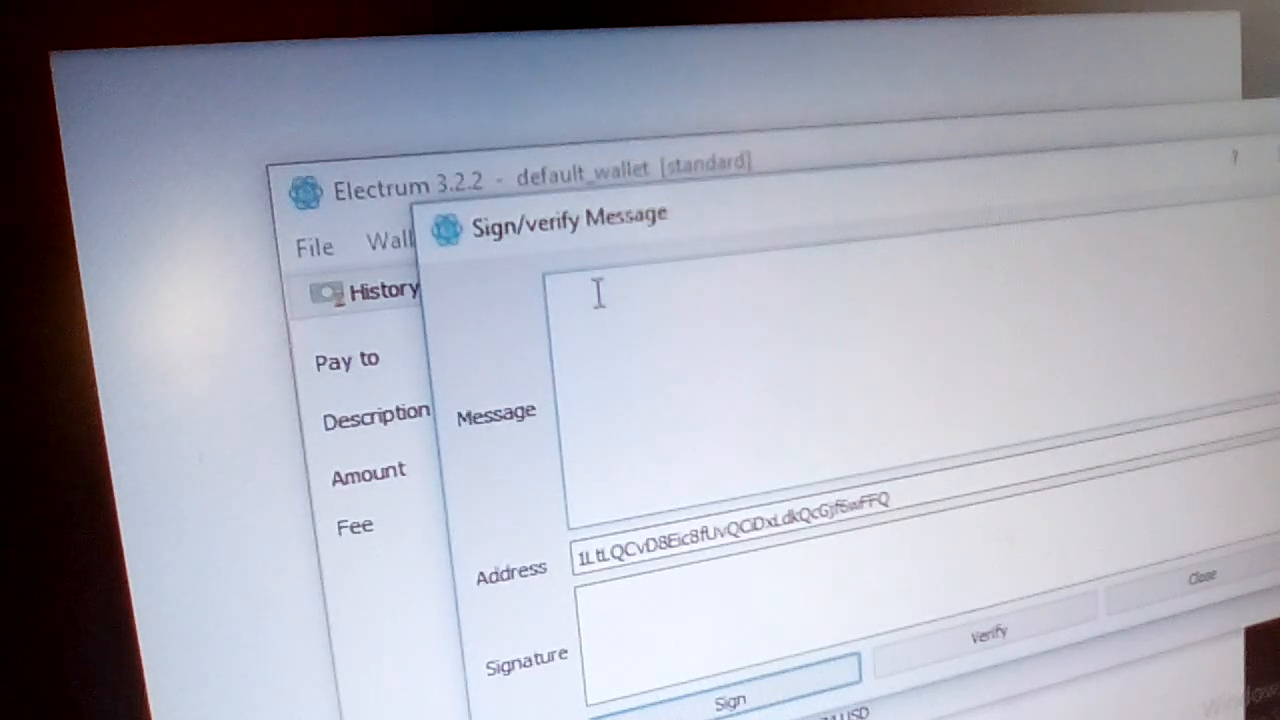
text(Give me)
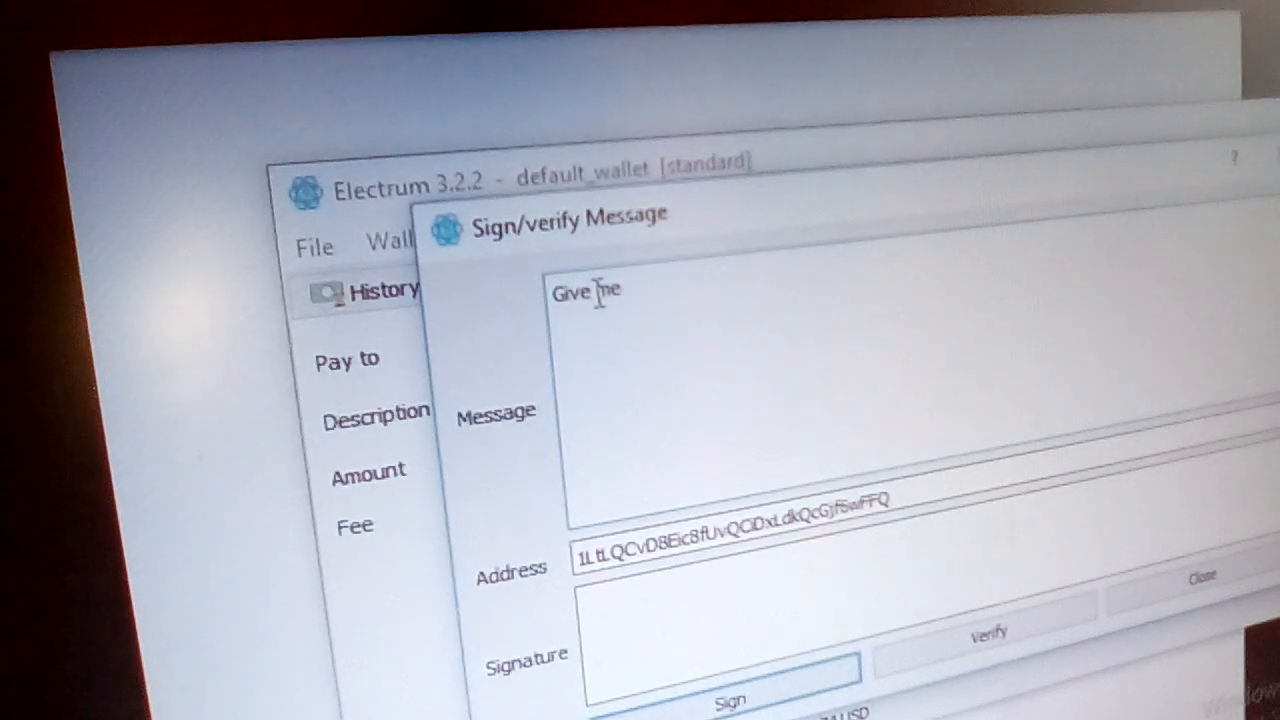
text(my Hex)
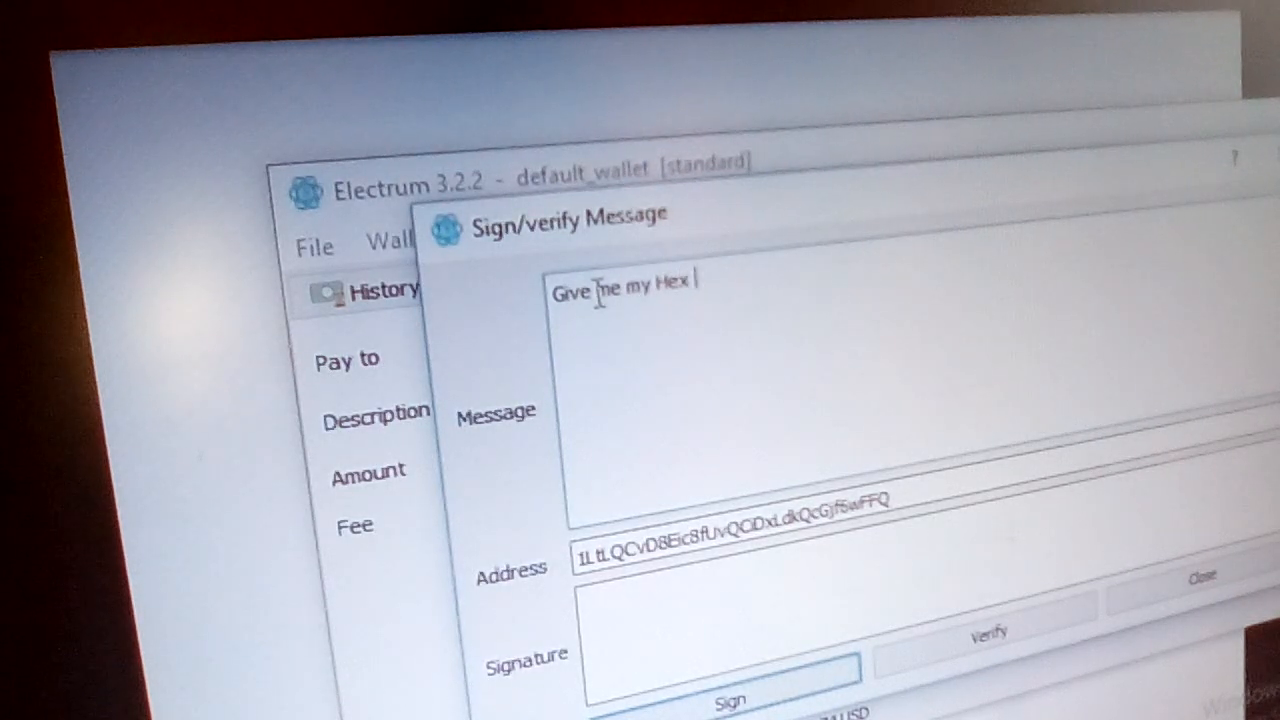
text(Coins, you scammer,)
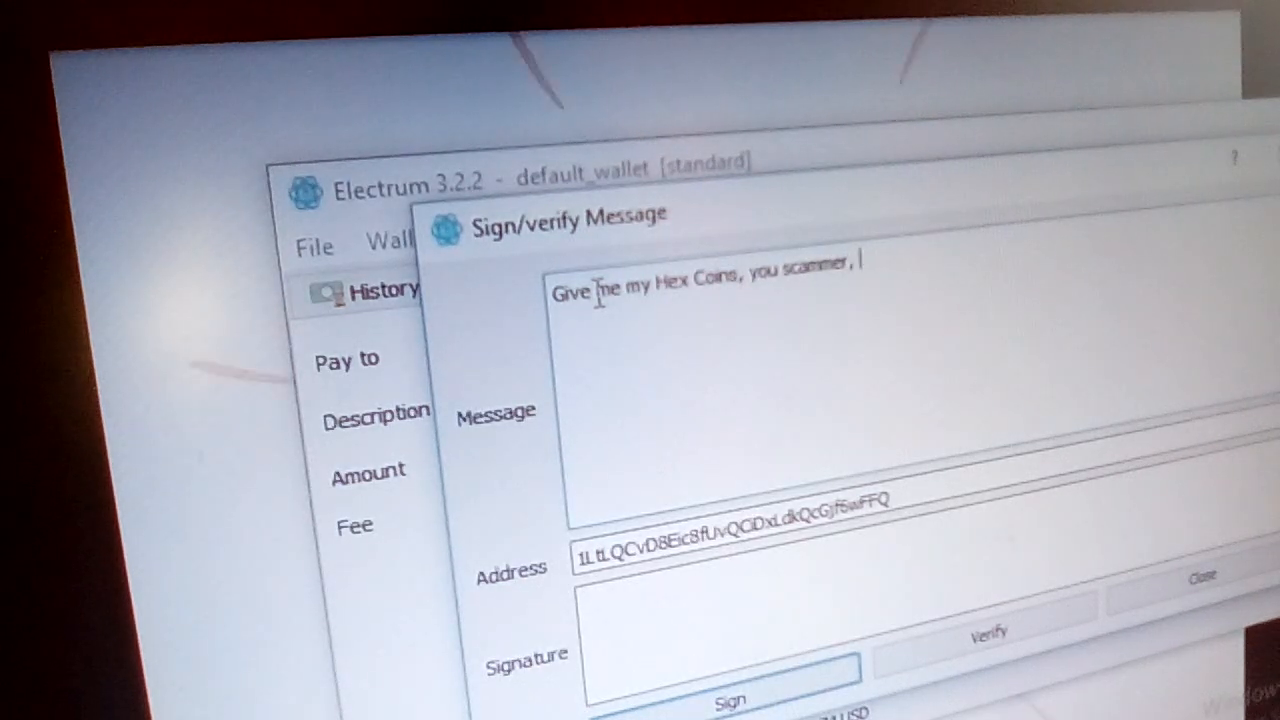
text(you!)
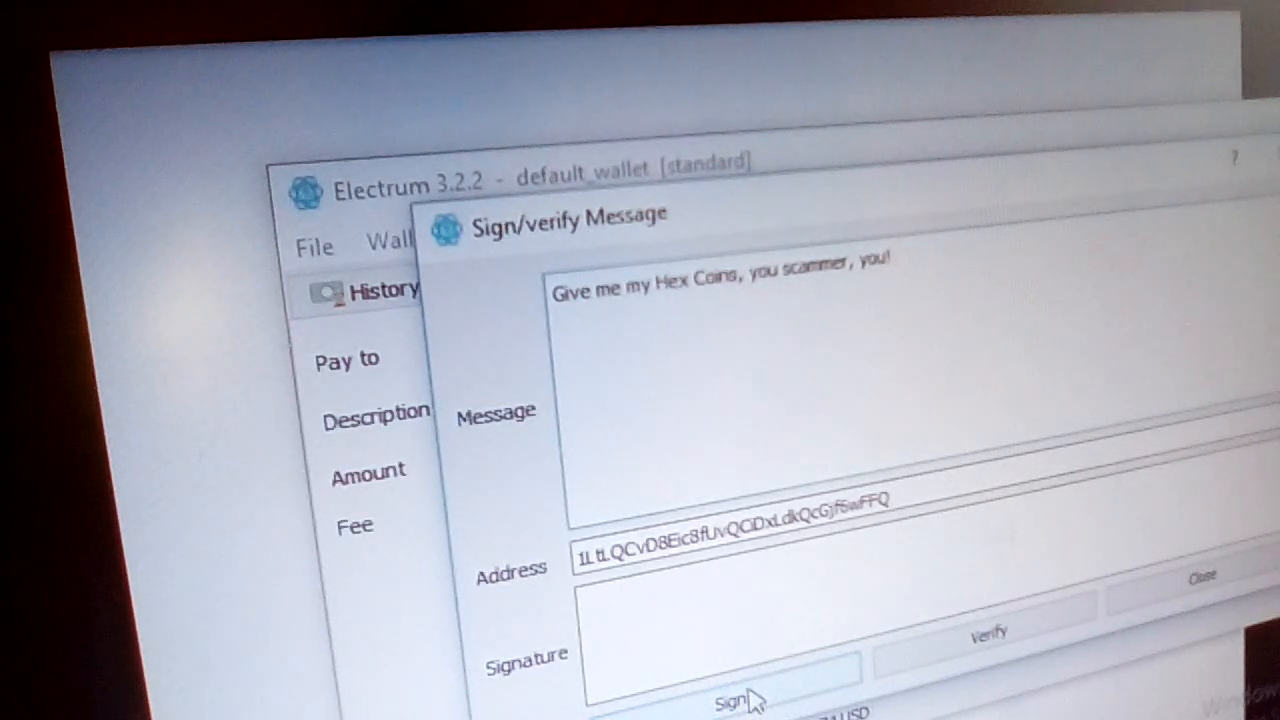
Step: Request signing on the Ledger, retrying until the signing status with message hash appears
click(730, 704)
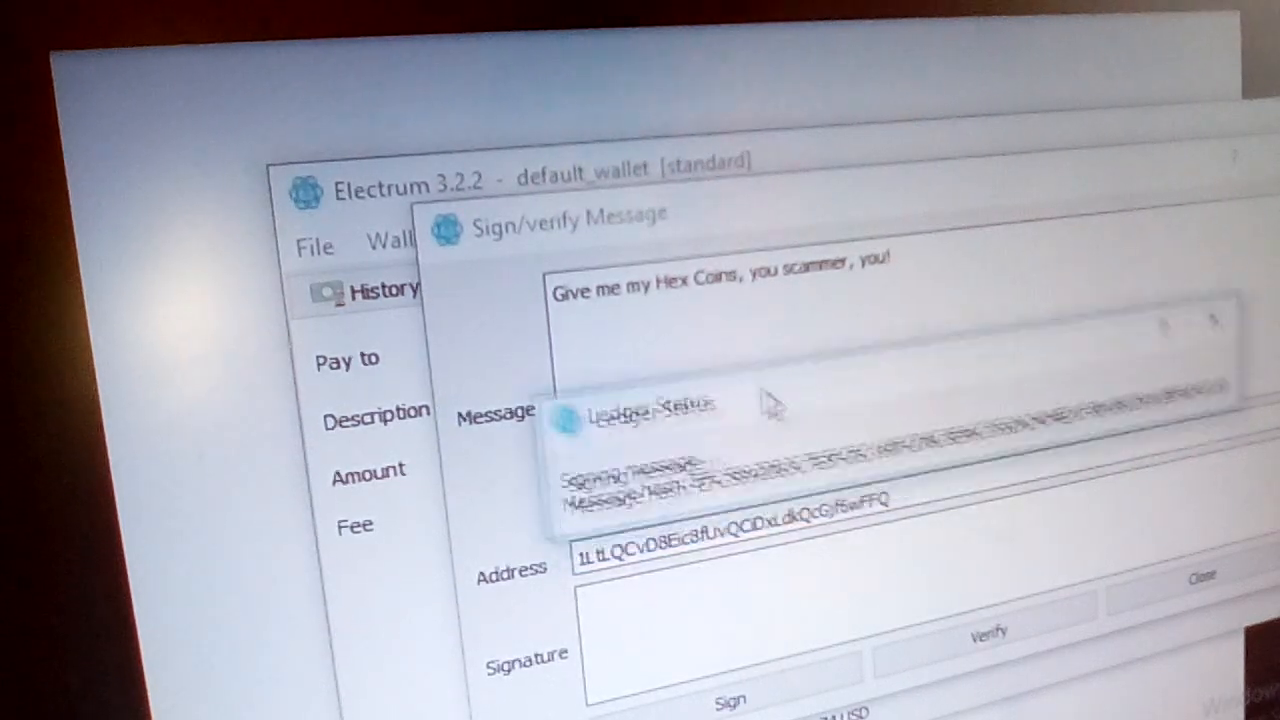
click(732, 696)
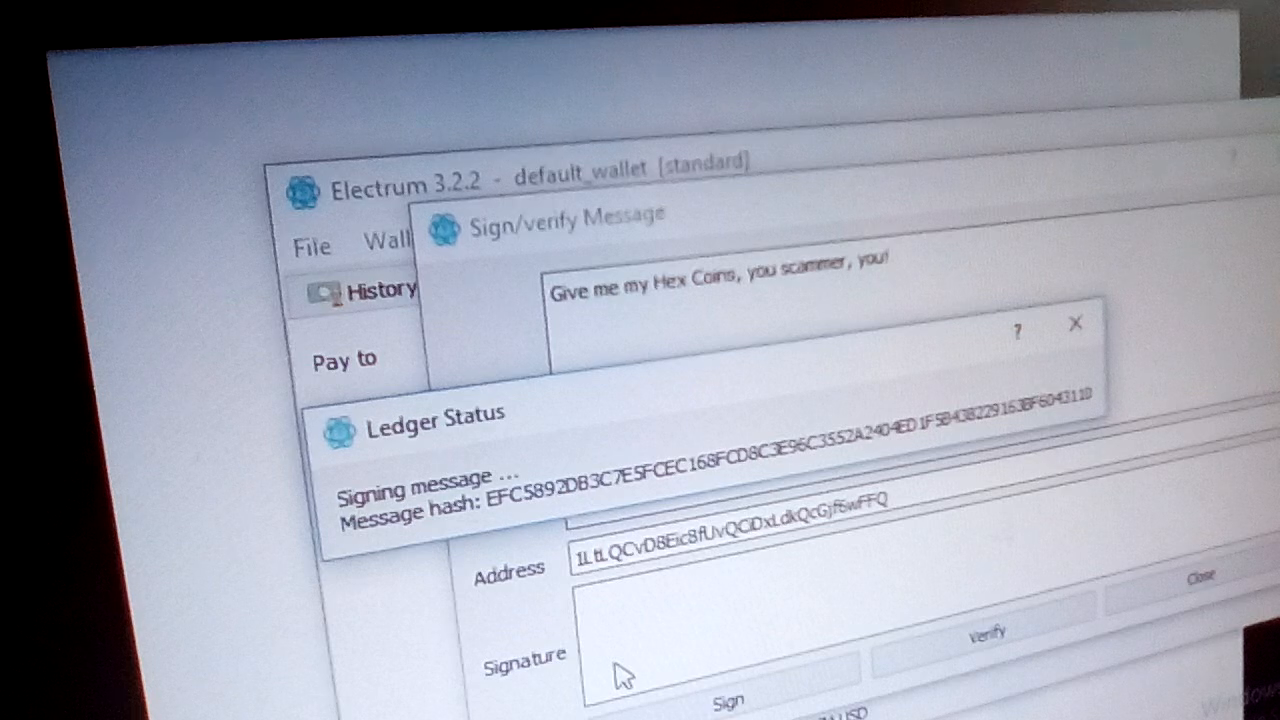
mouse_move(744, 696)
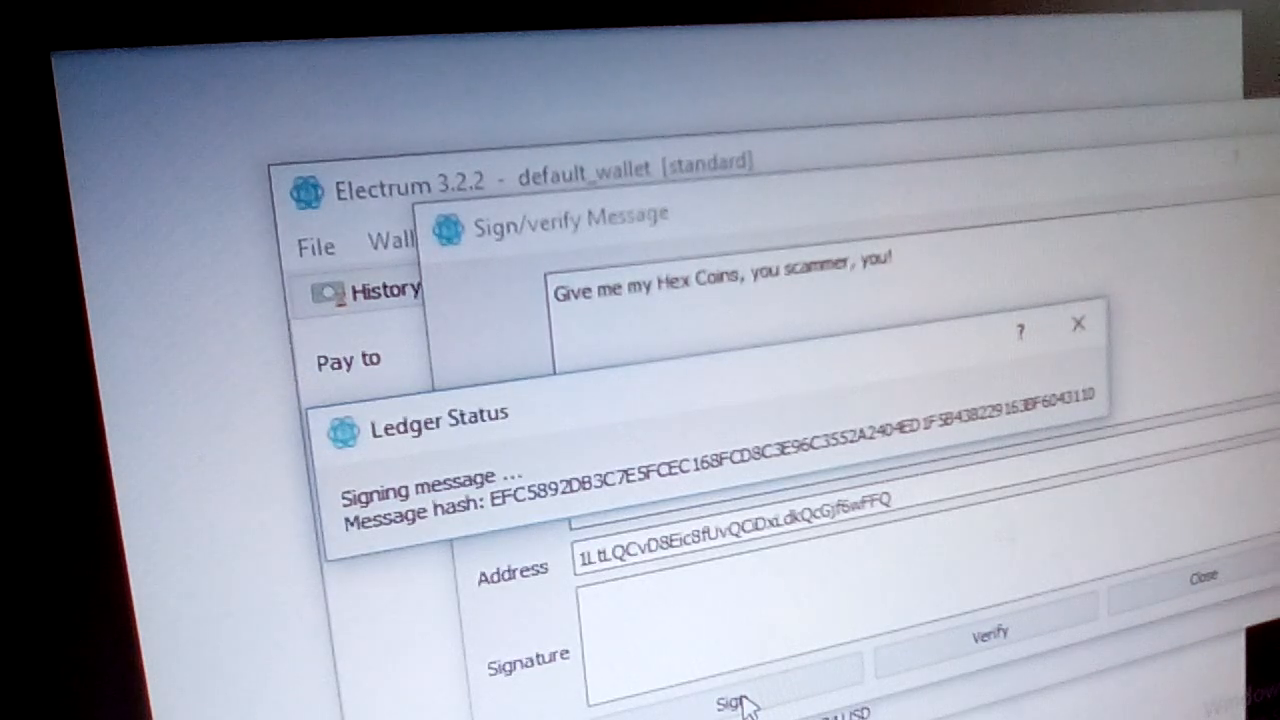
click(728, 704)
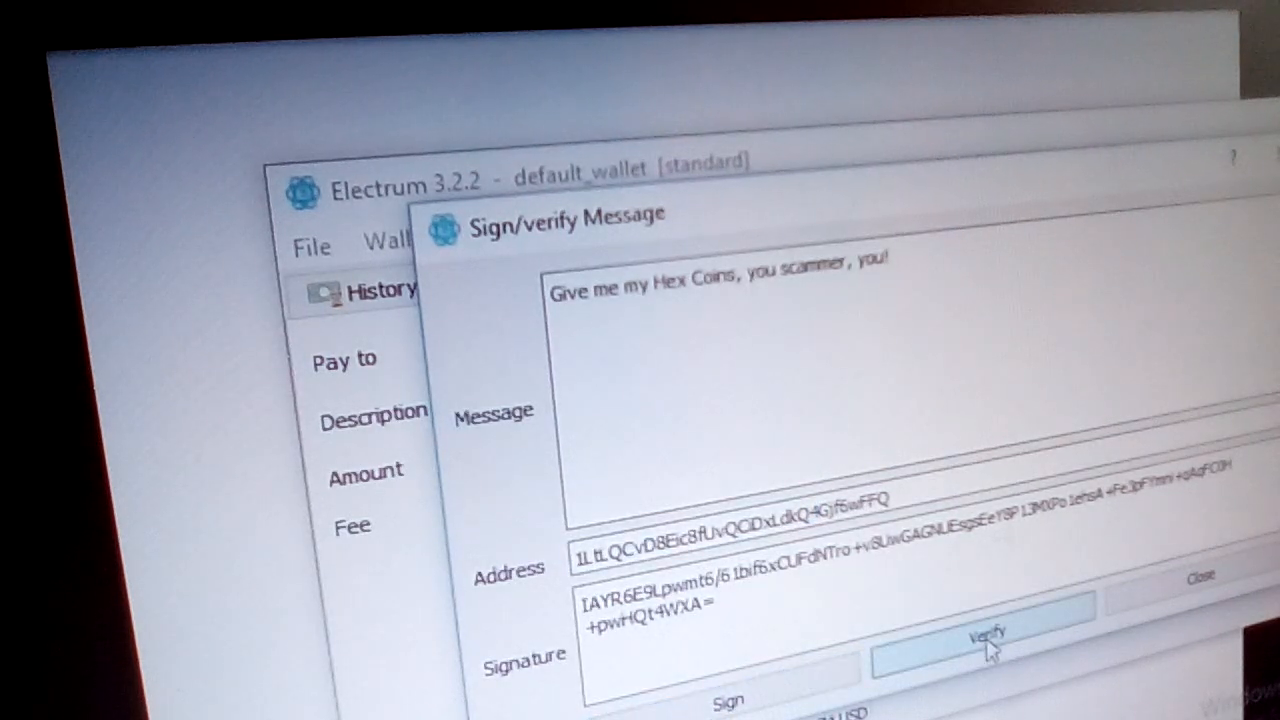
Step: Verify the signature, fix the 'Invalid Bitcoin address' entry, and confirm 'Signature verified'
click(980, 640)
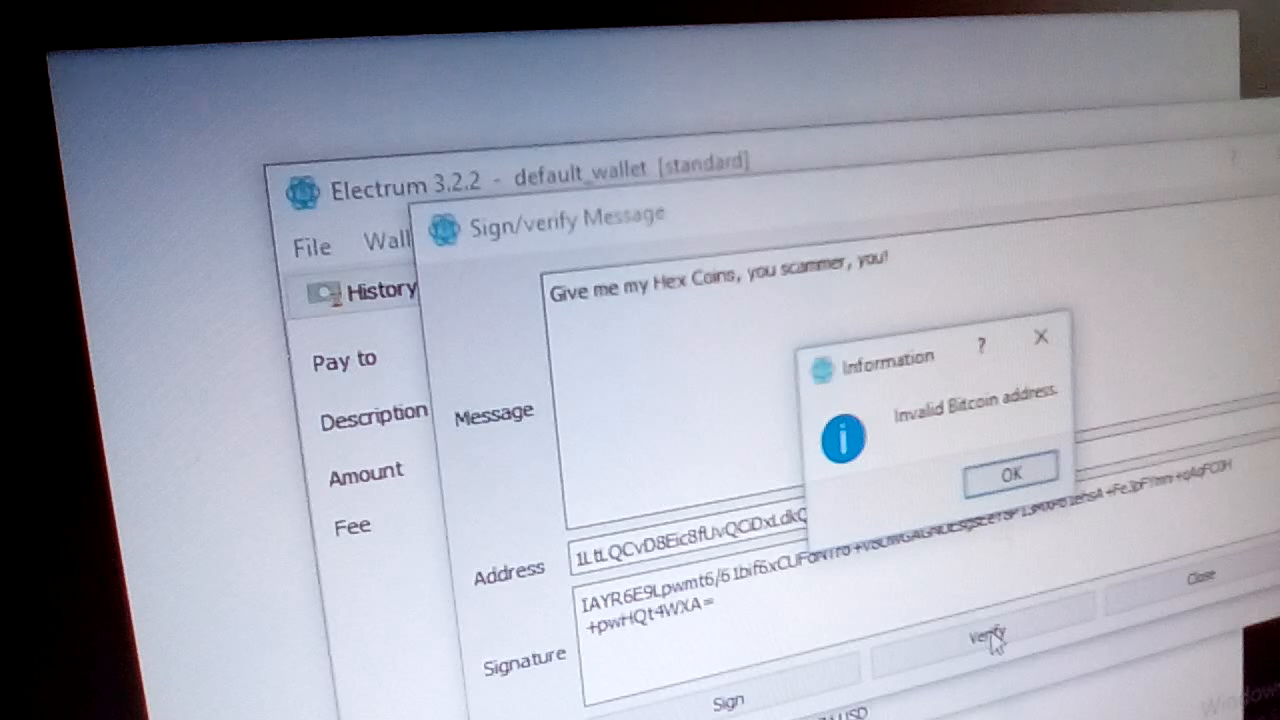
mouse_move(1036, 442)
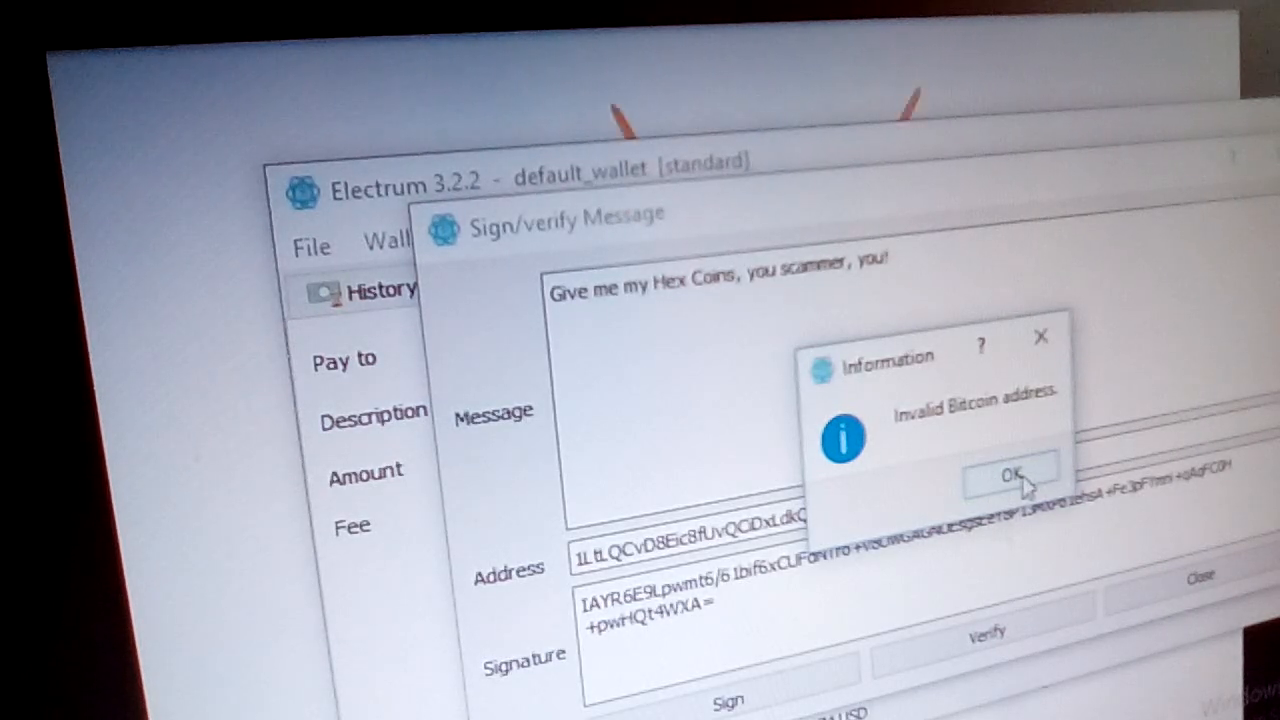
click(1010, 476)
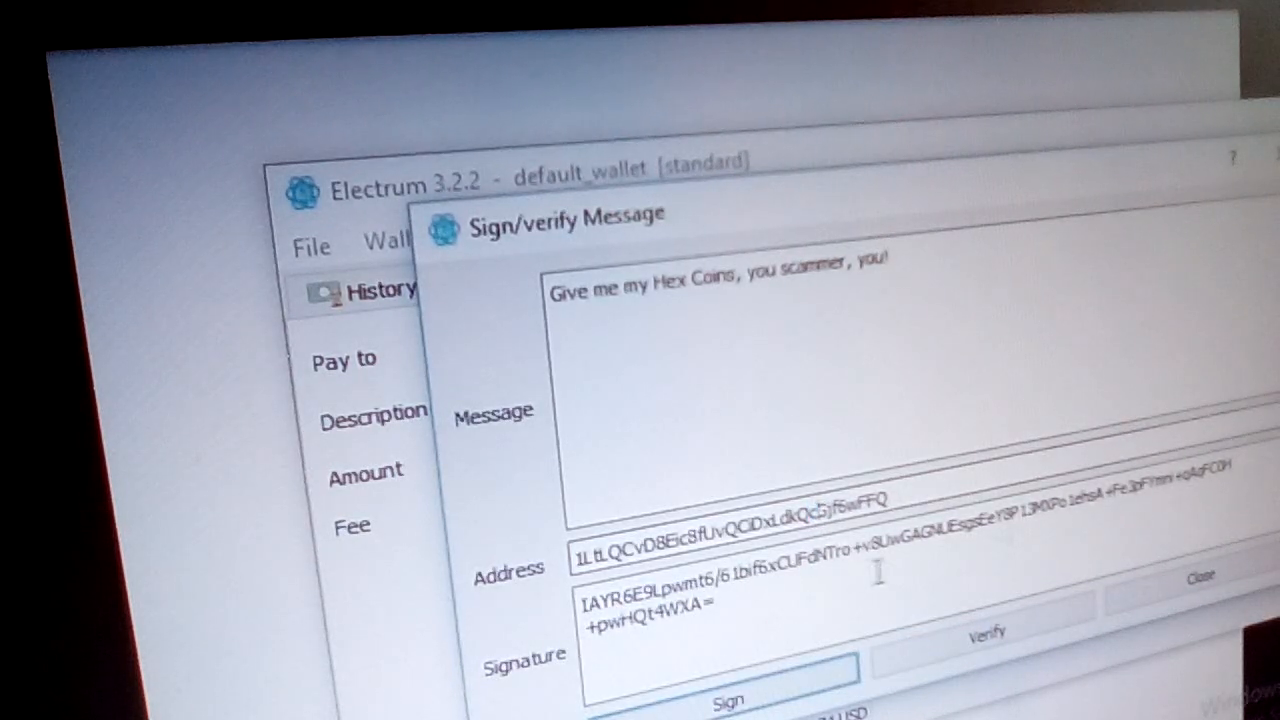
click(984, 632)
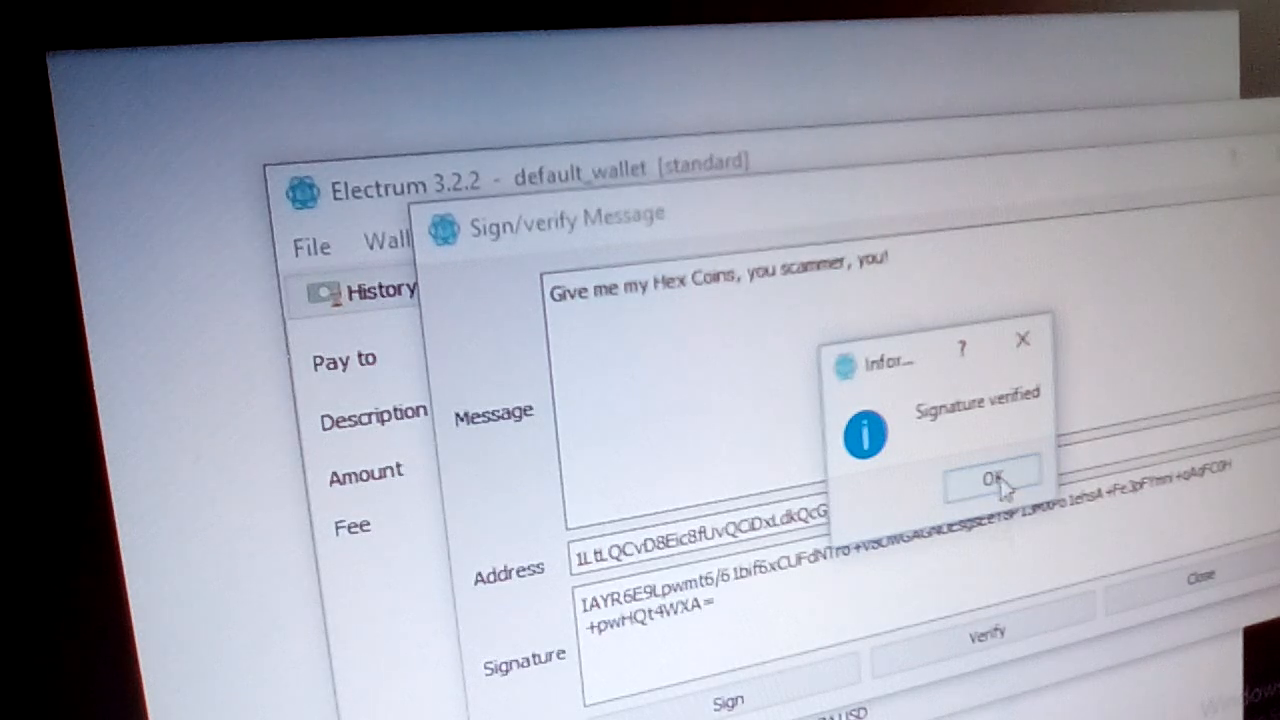
click(992, 478)
text(A)
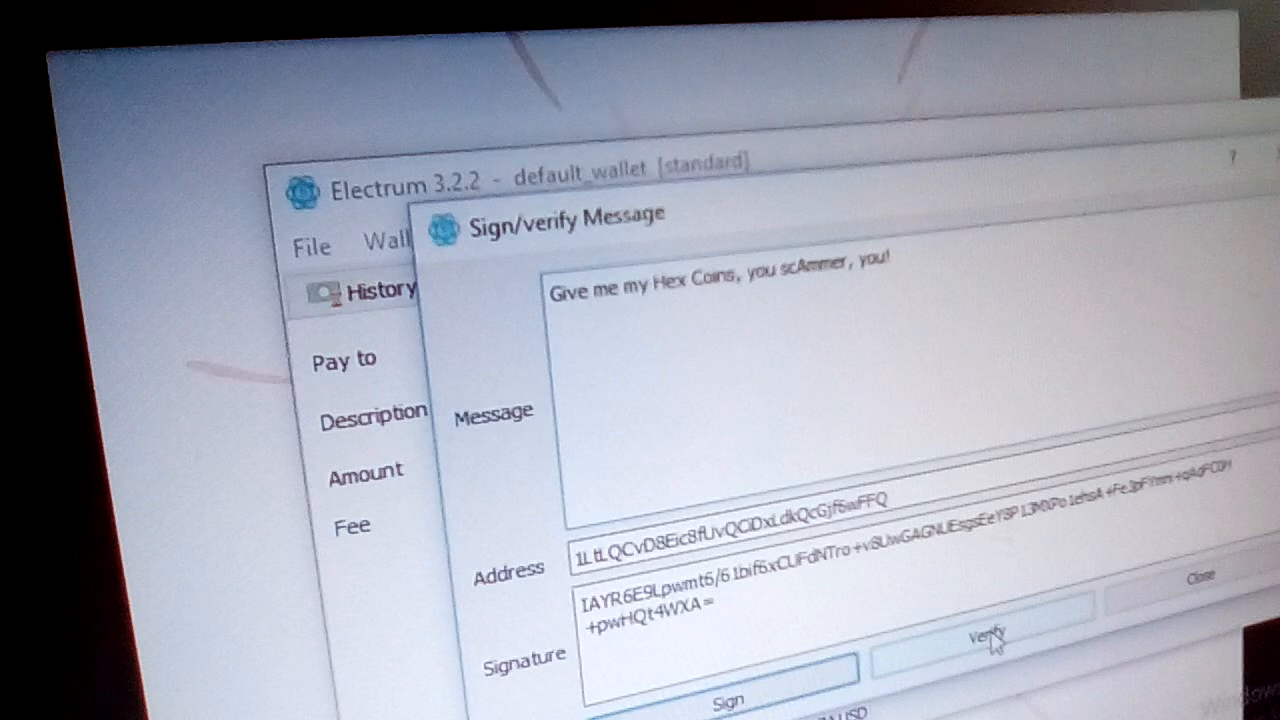
Step: Verify with 'scAmmer' to get 'Wrong signature', then restore 'scammer' and confirm it verifies
click(996, 632)
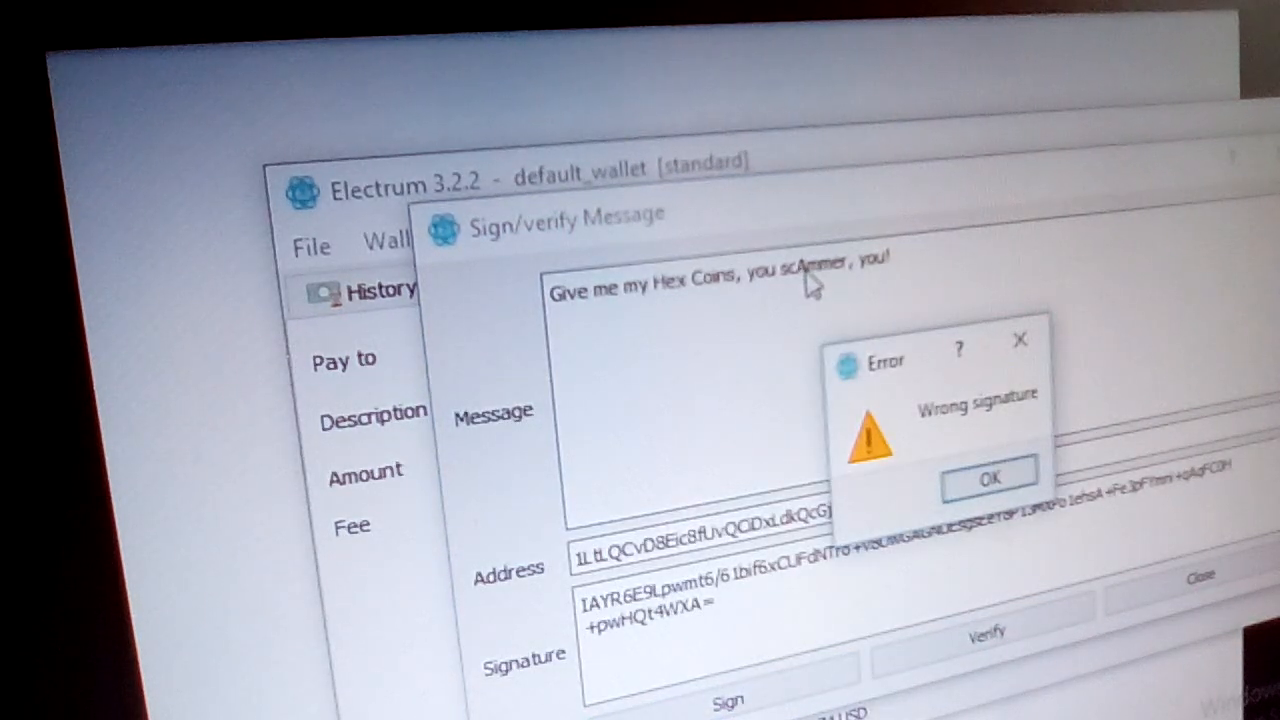
click(992, 472)
text(a)
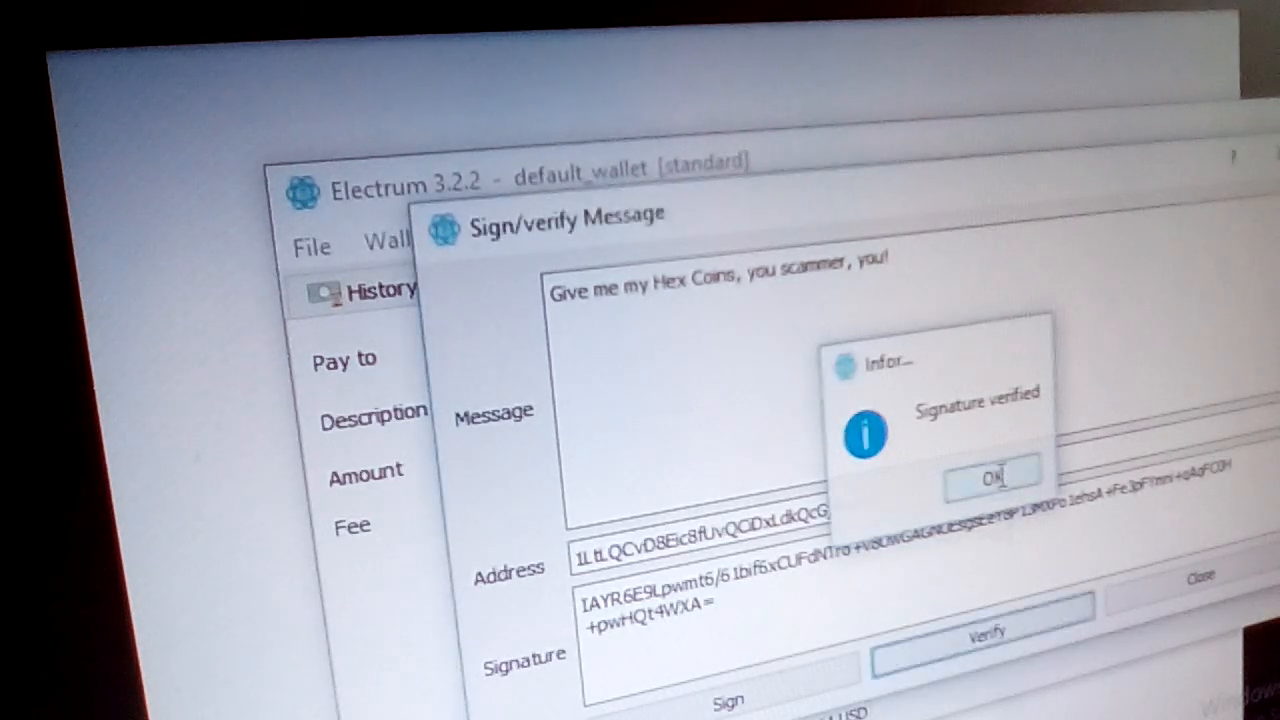
click(994, 472)
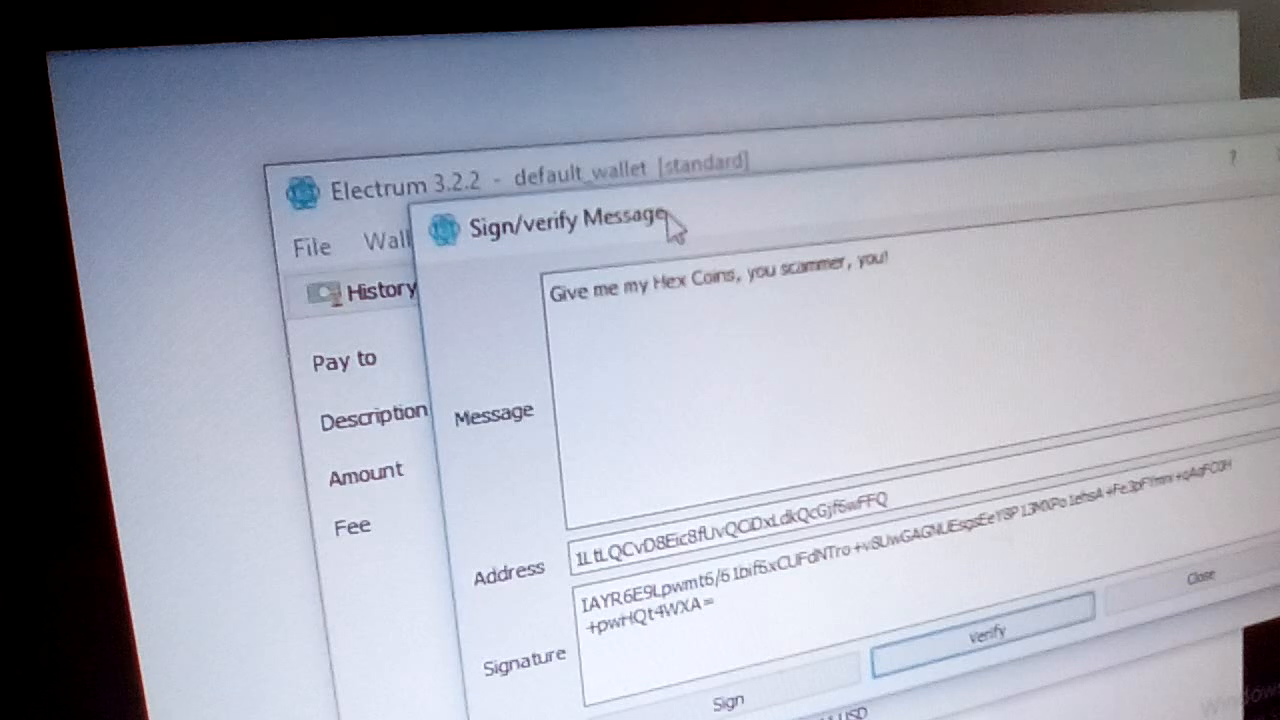